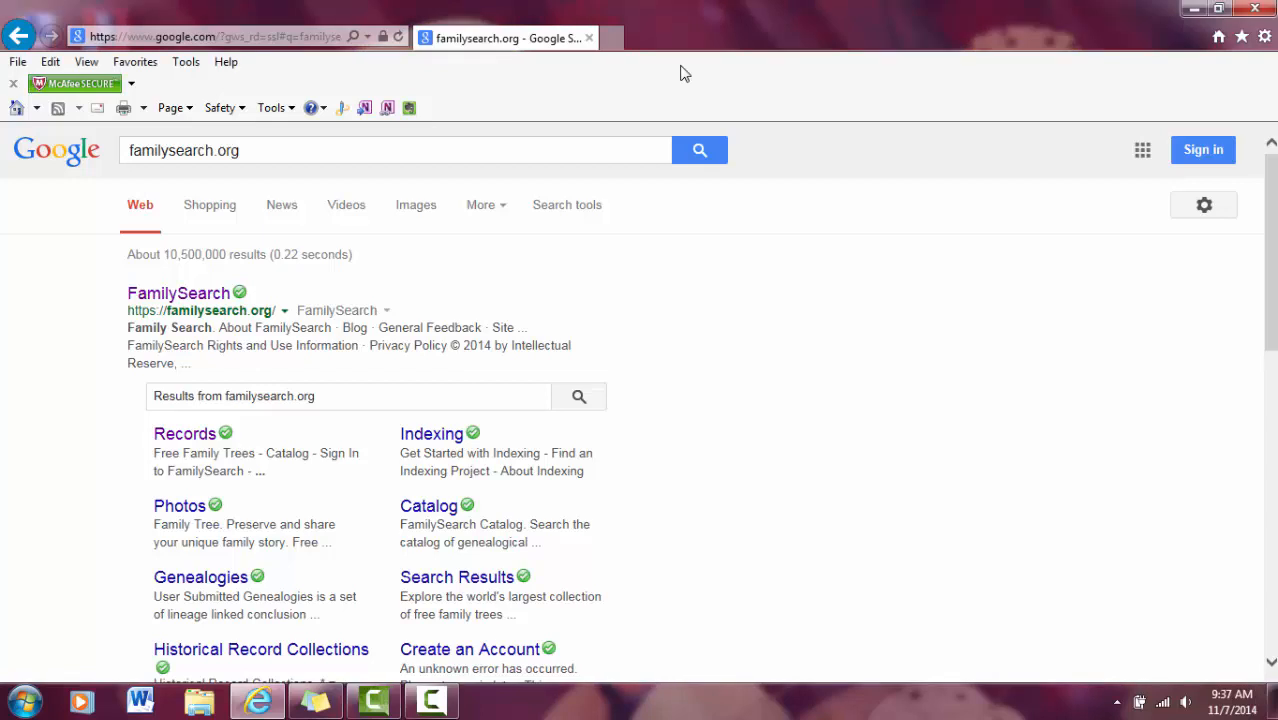
mouse_move(630, 4)
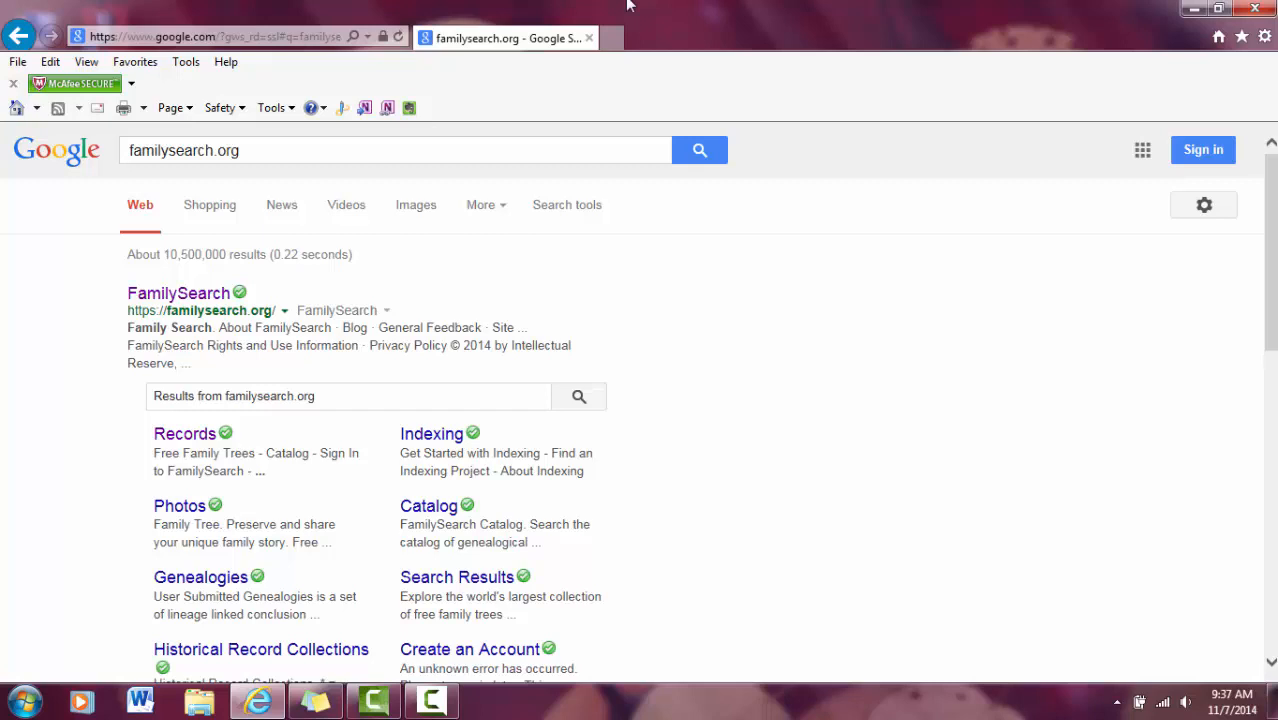
Open the FamilySearch website from the Google results for familysearch.org.
click(178, 292)
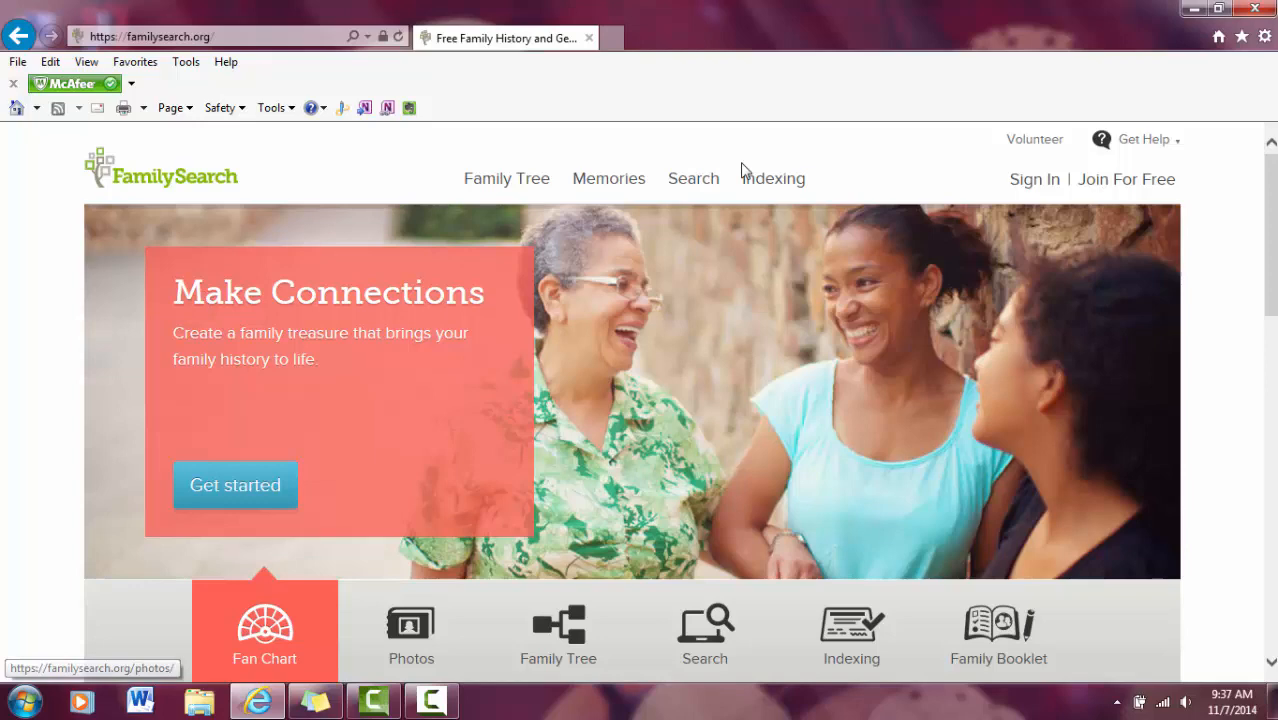
Preview the Photos, Family Tree and Search highlights, then reveal the Search menu's areas.
click(412, 630)
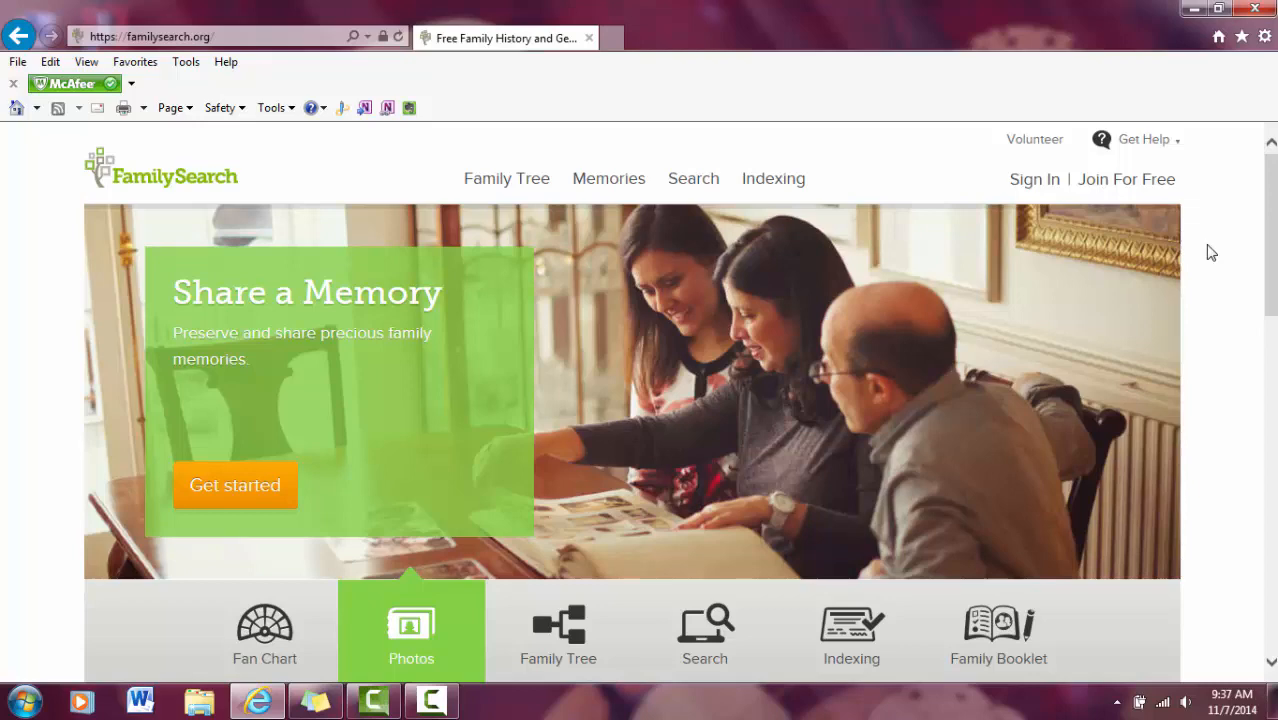
click(558, 630)
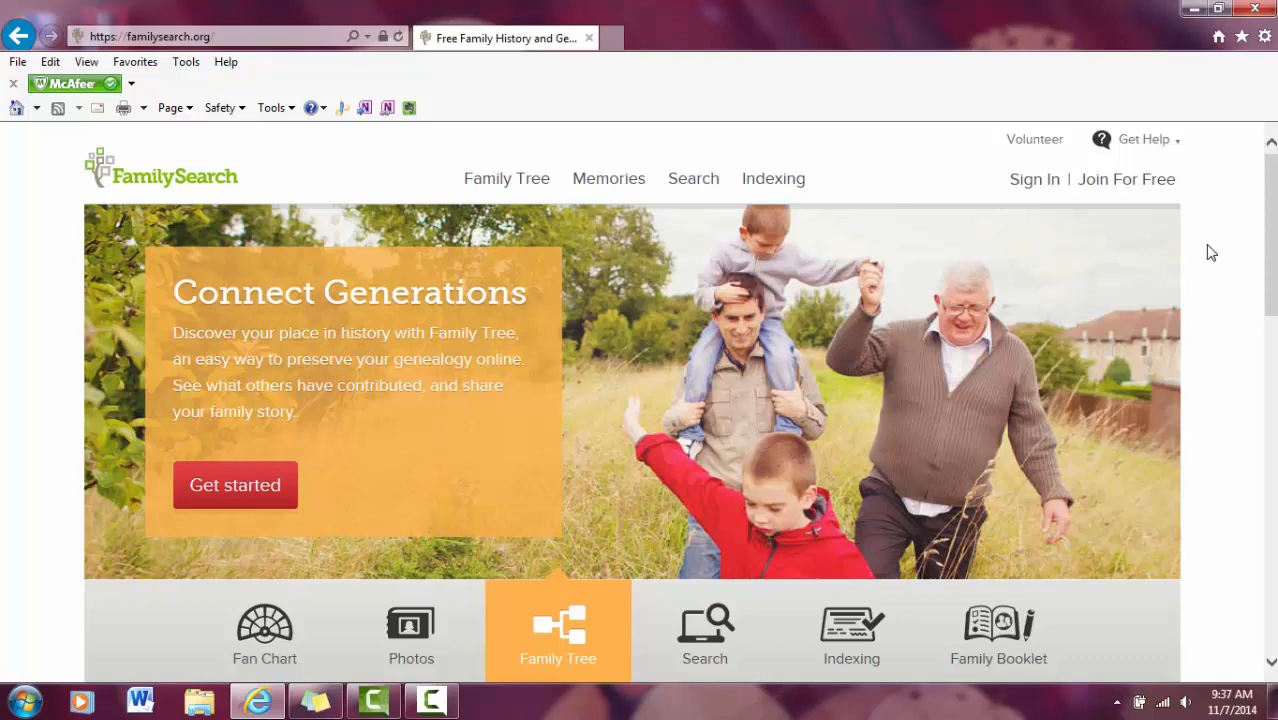
click(704, 630)
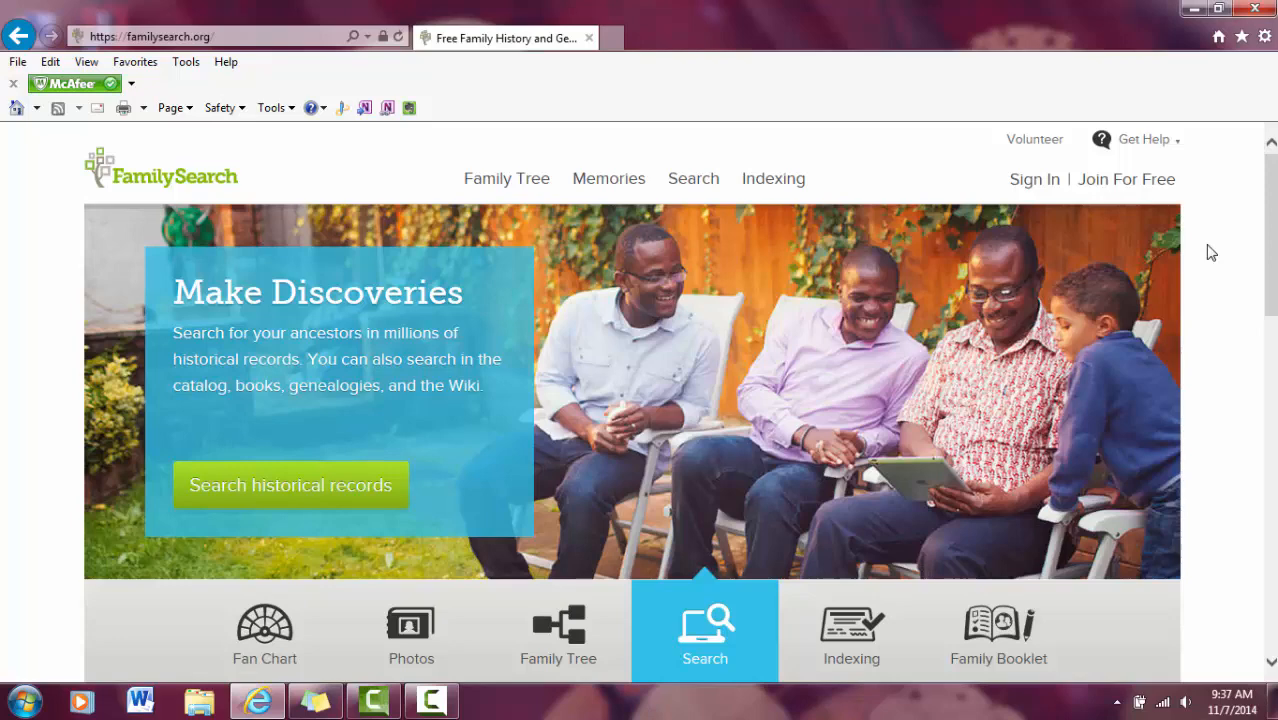
click(694, 178)
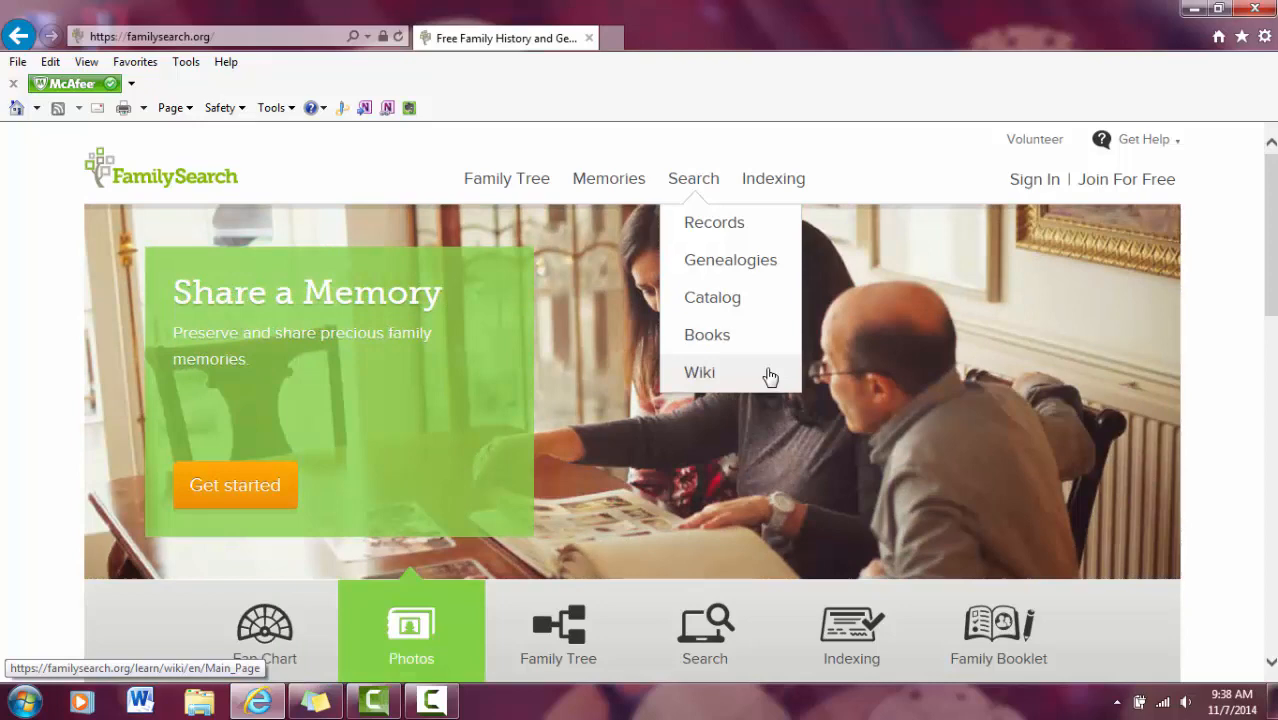
click(714, 222)
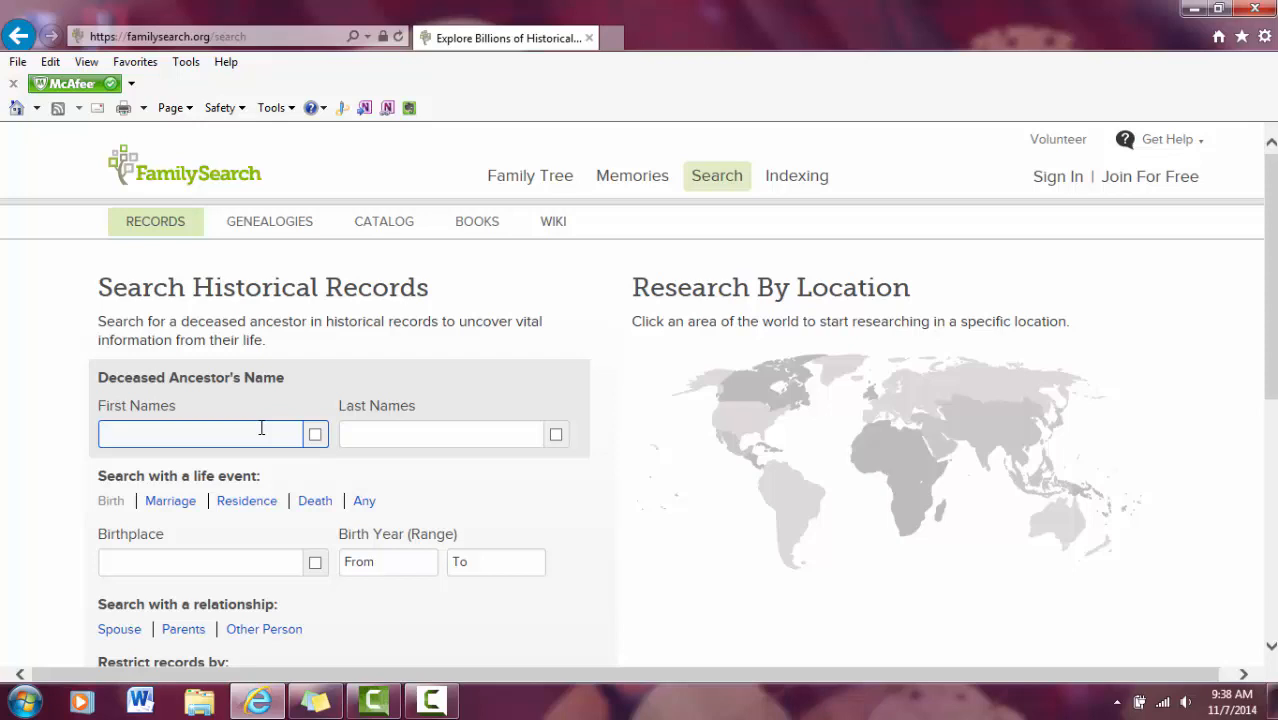
text(rea)
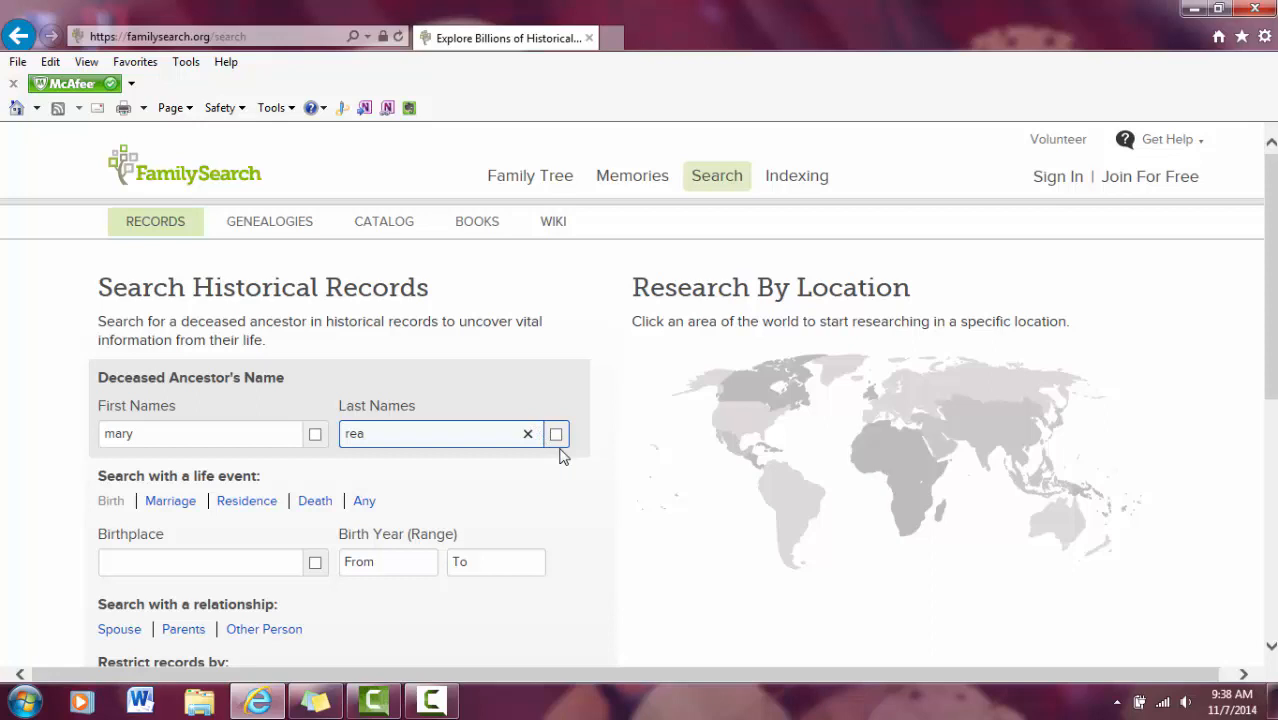
mouse_move(556, 434)
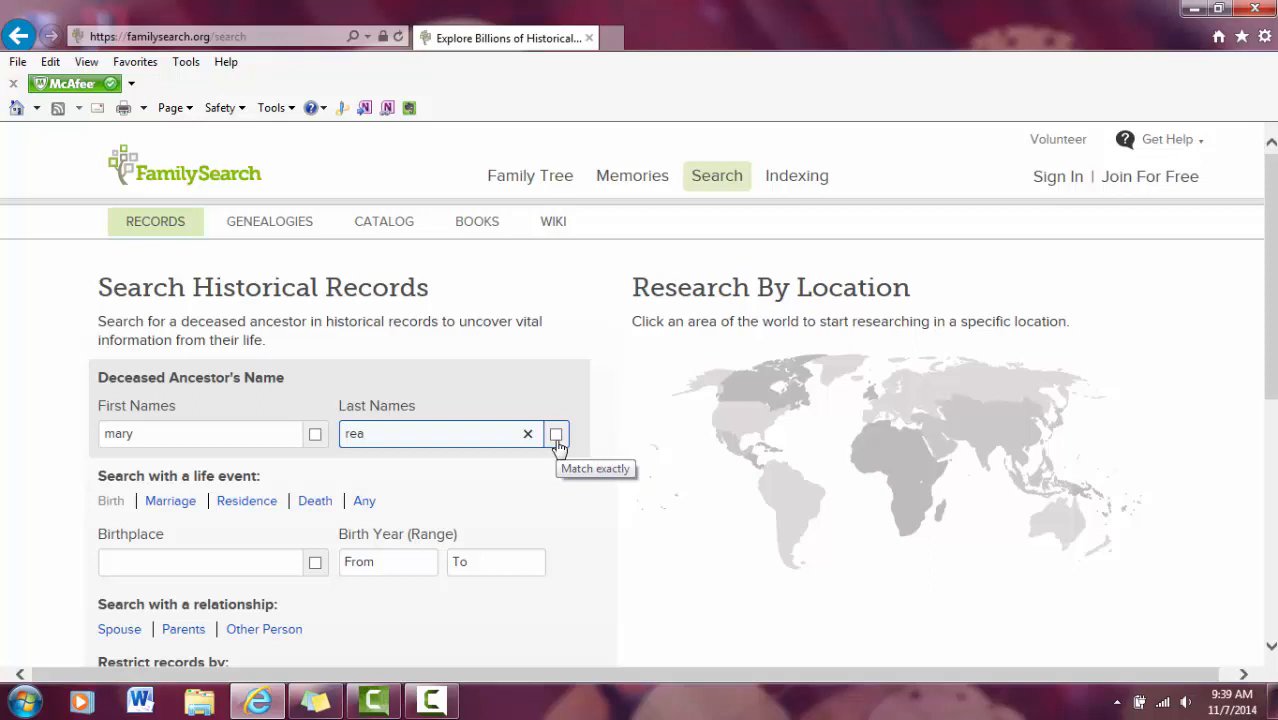
mouse_move(640, 452)
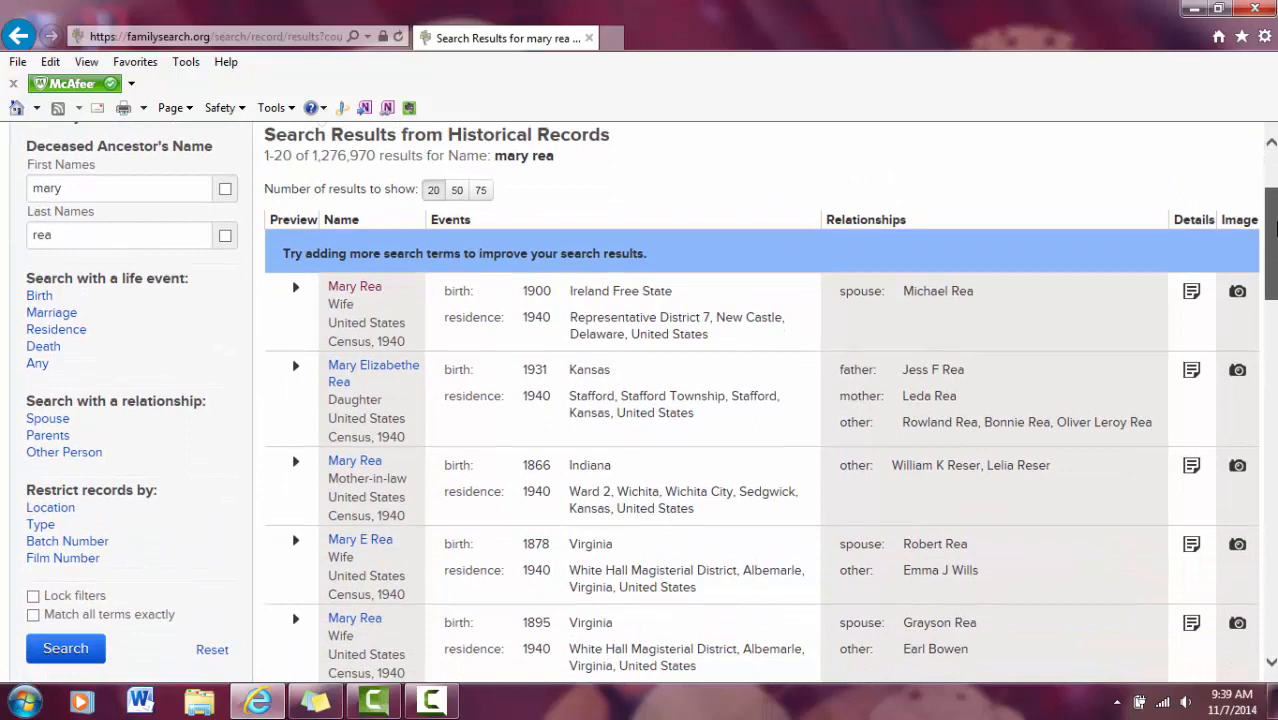
View the first Mary Rea 1940 census result's household members and record citation.
click(354, 286)
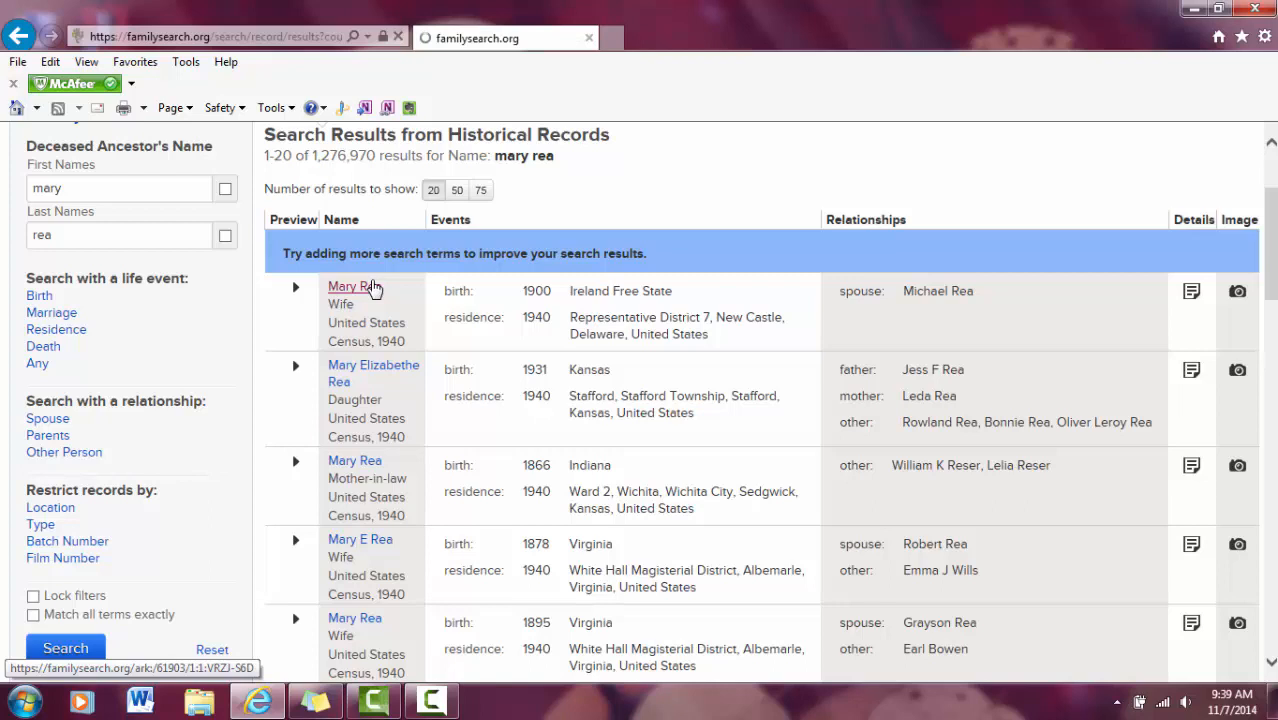
click(348, 288)
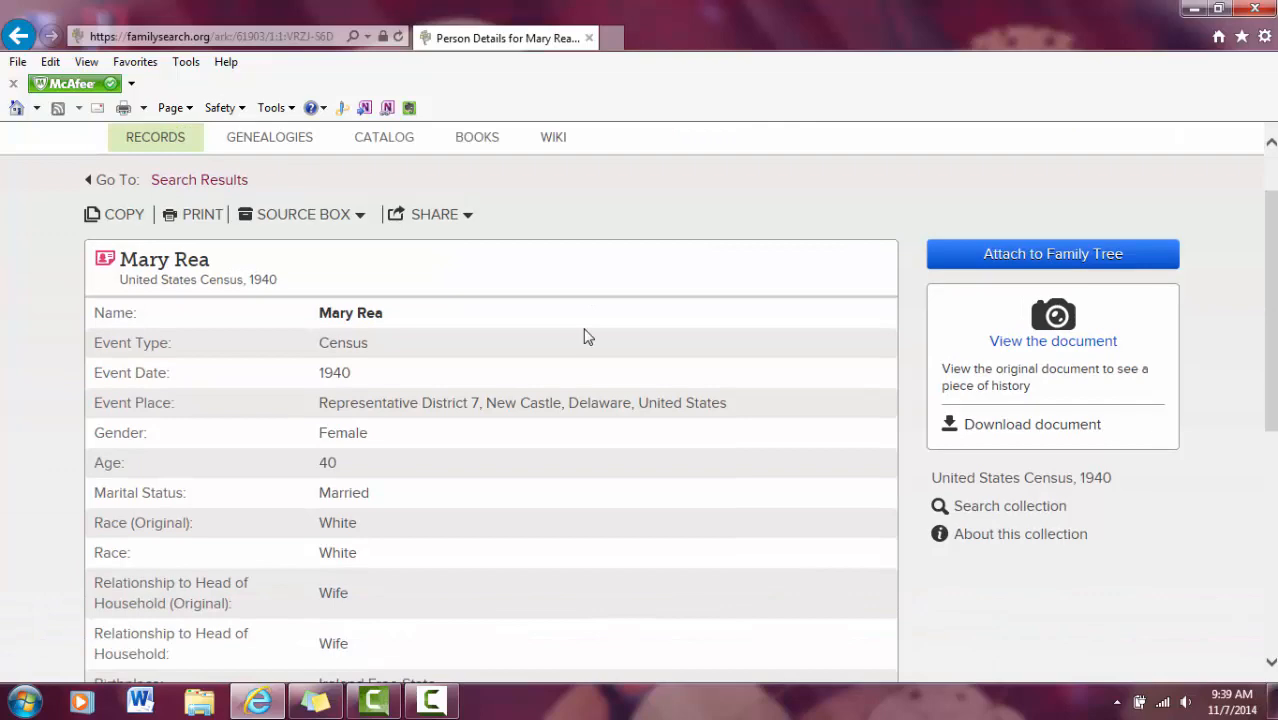
scroll(down, 3)
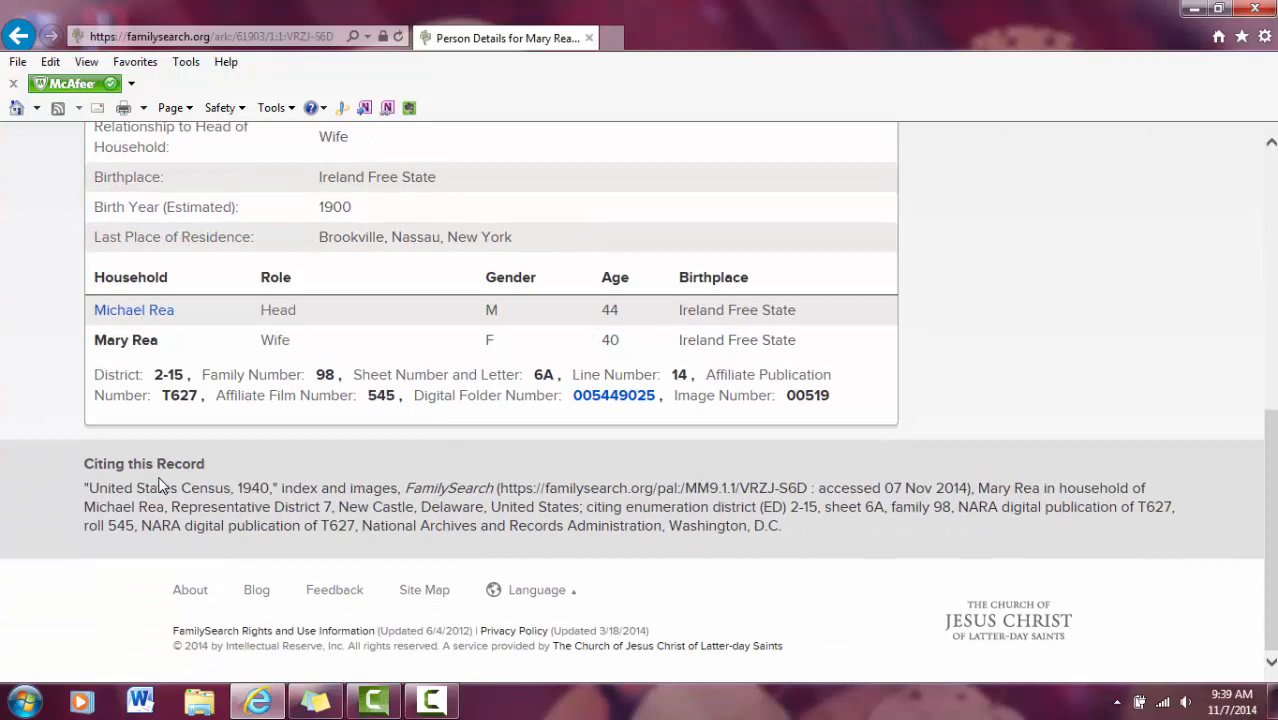
double_click(150, 488)
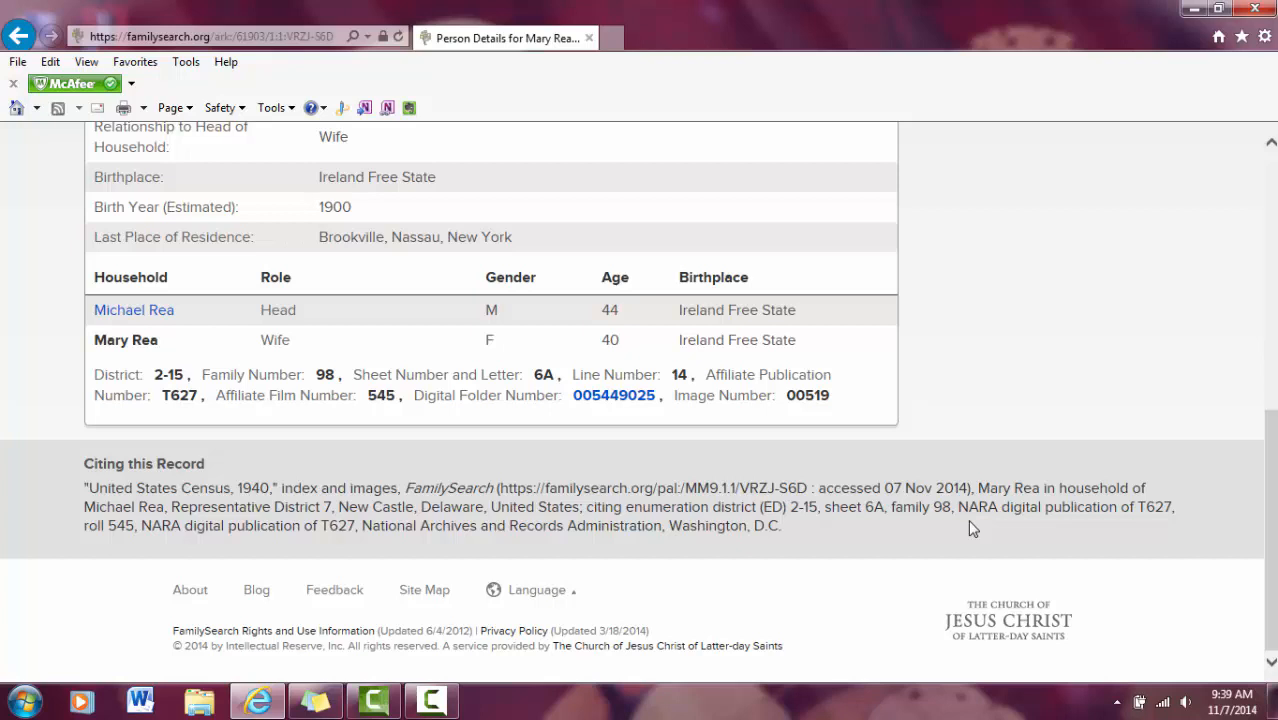
mouse_move(124, 552)
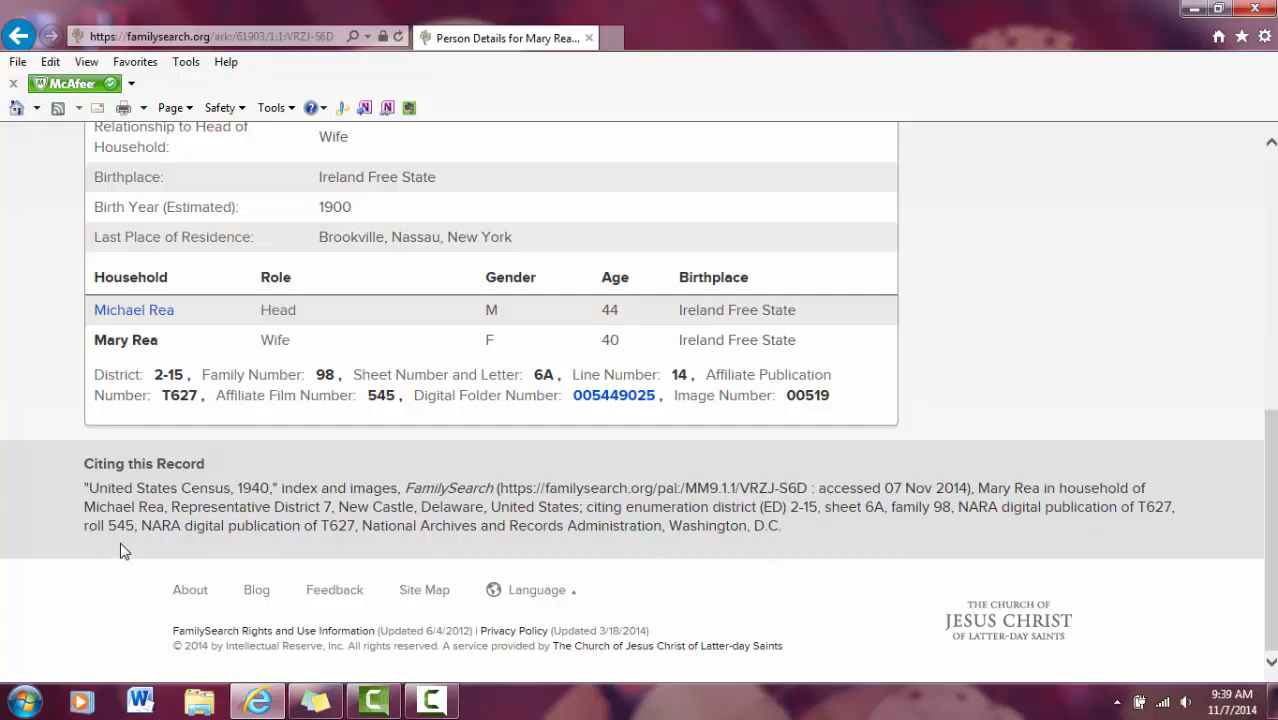
scroll(up, 3)
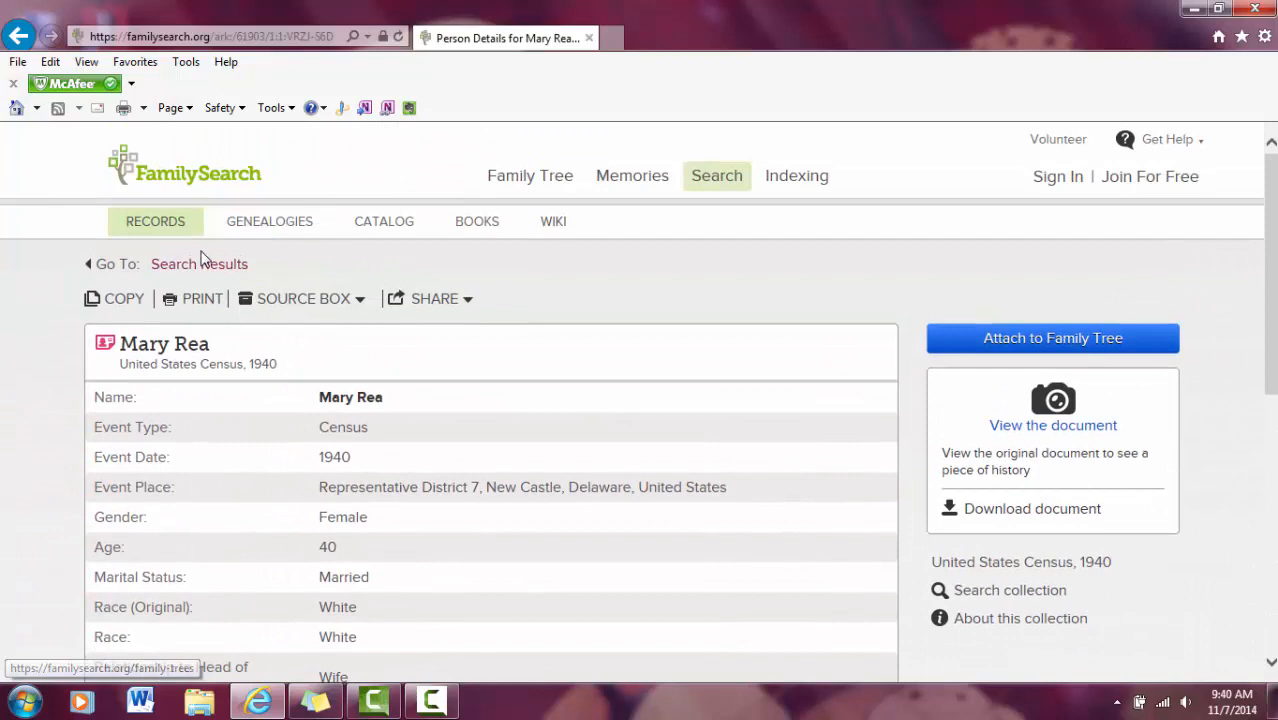
click(200, 264)
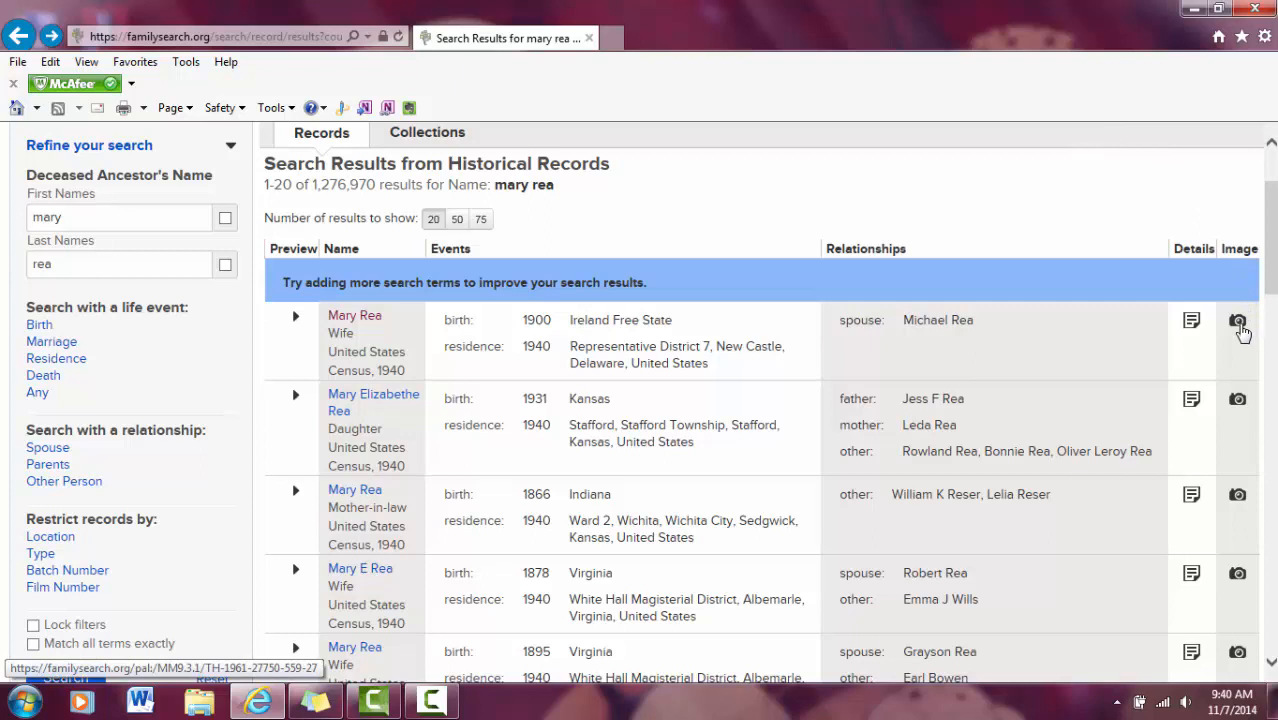
click(1240, 320)
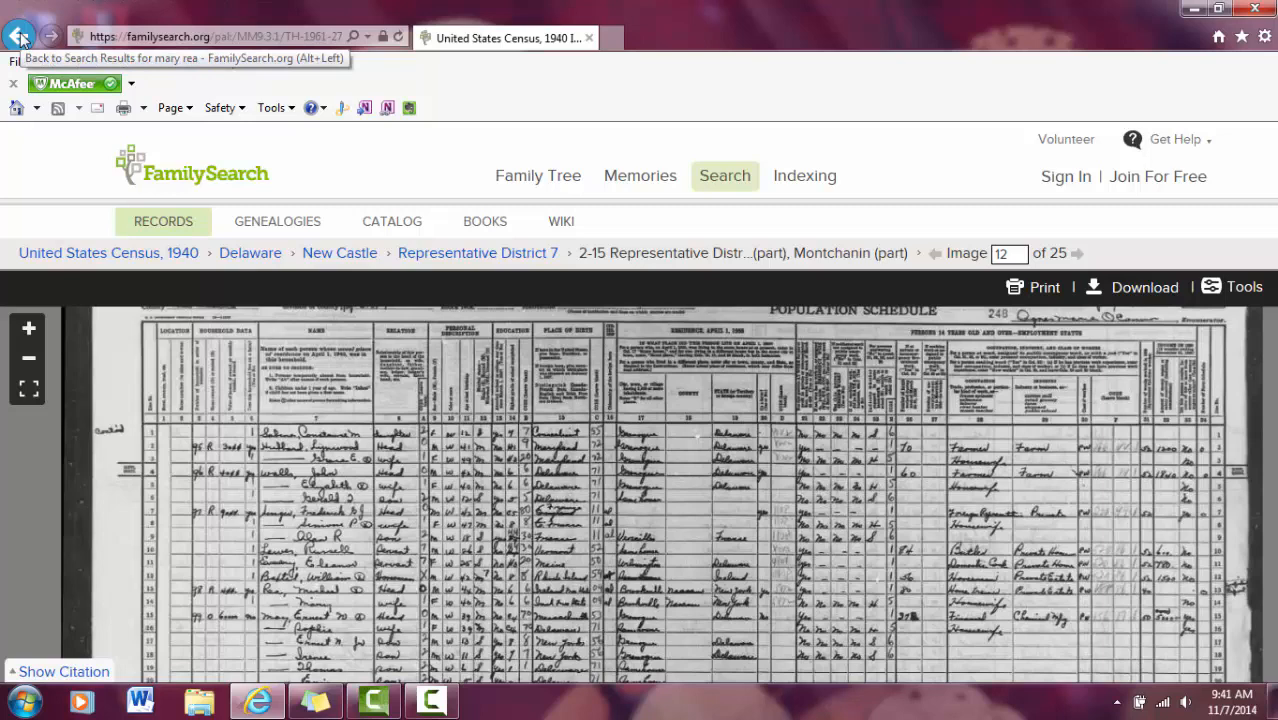
click(20, 36)
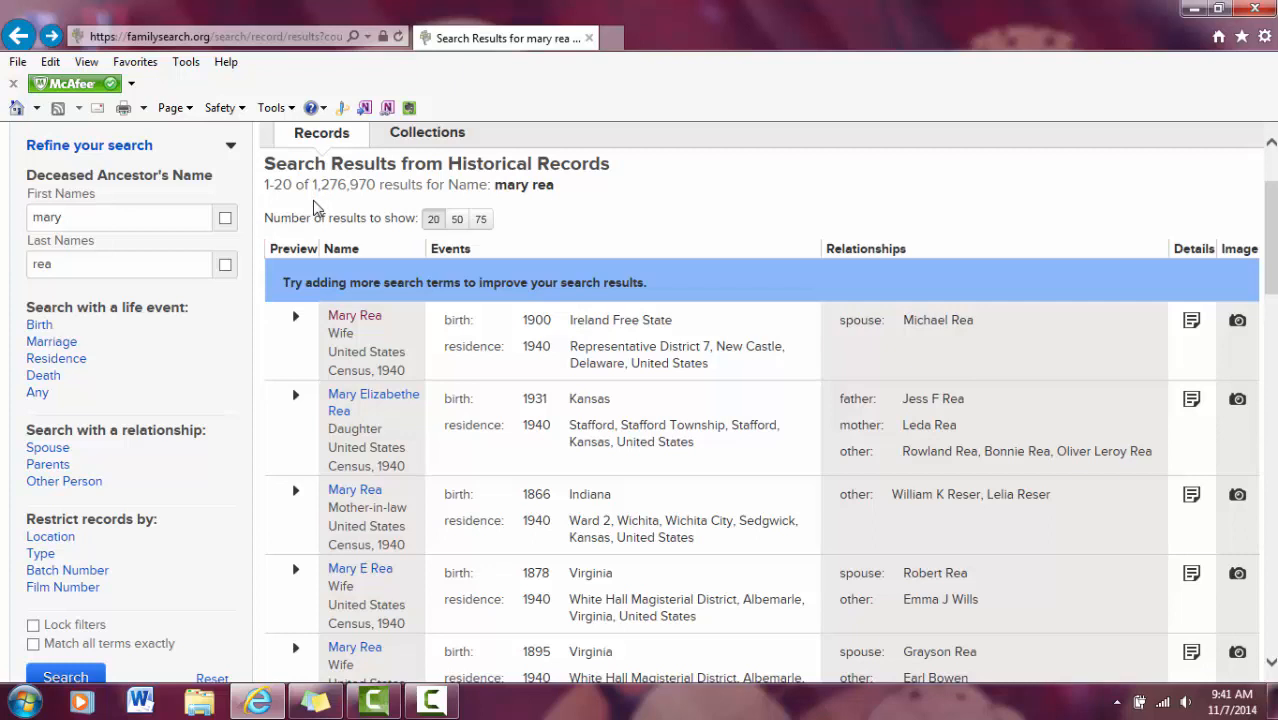
mouse_move(70, 156)
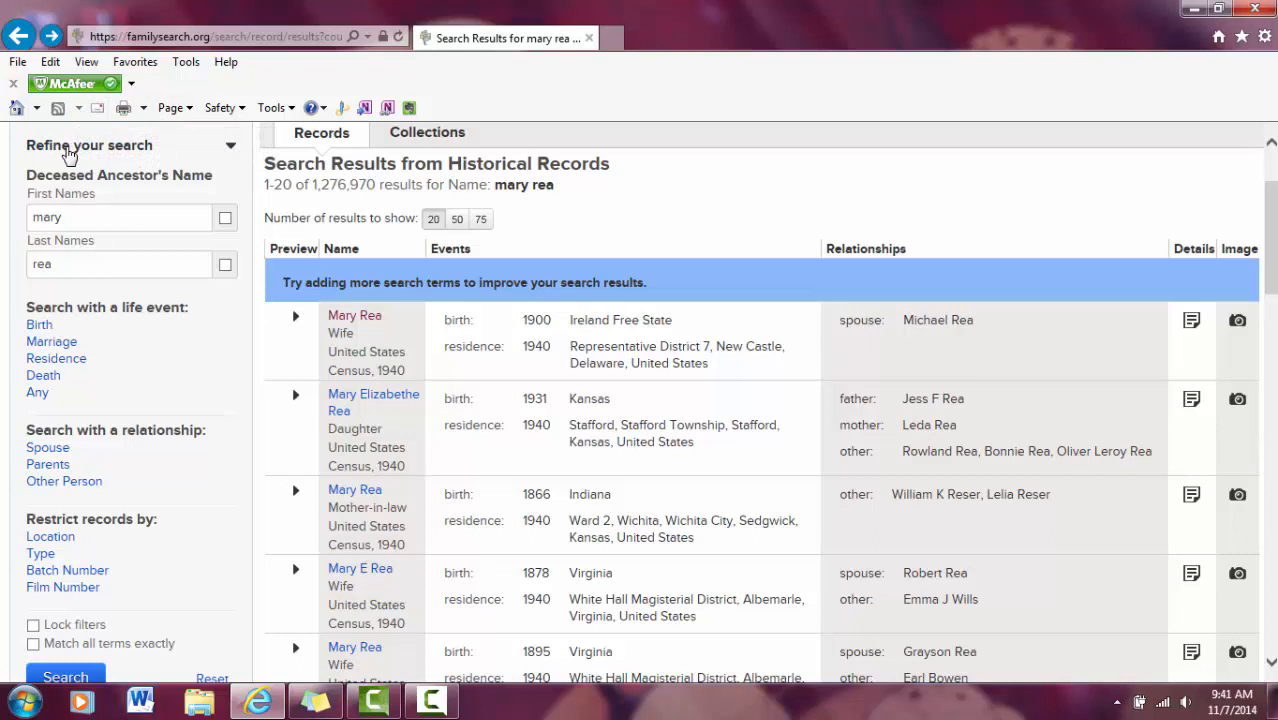
click(230, 144)
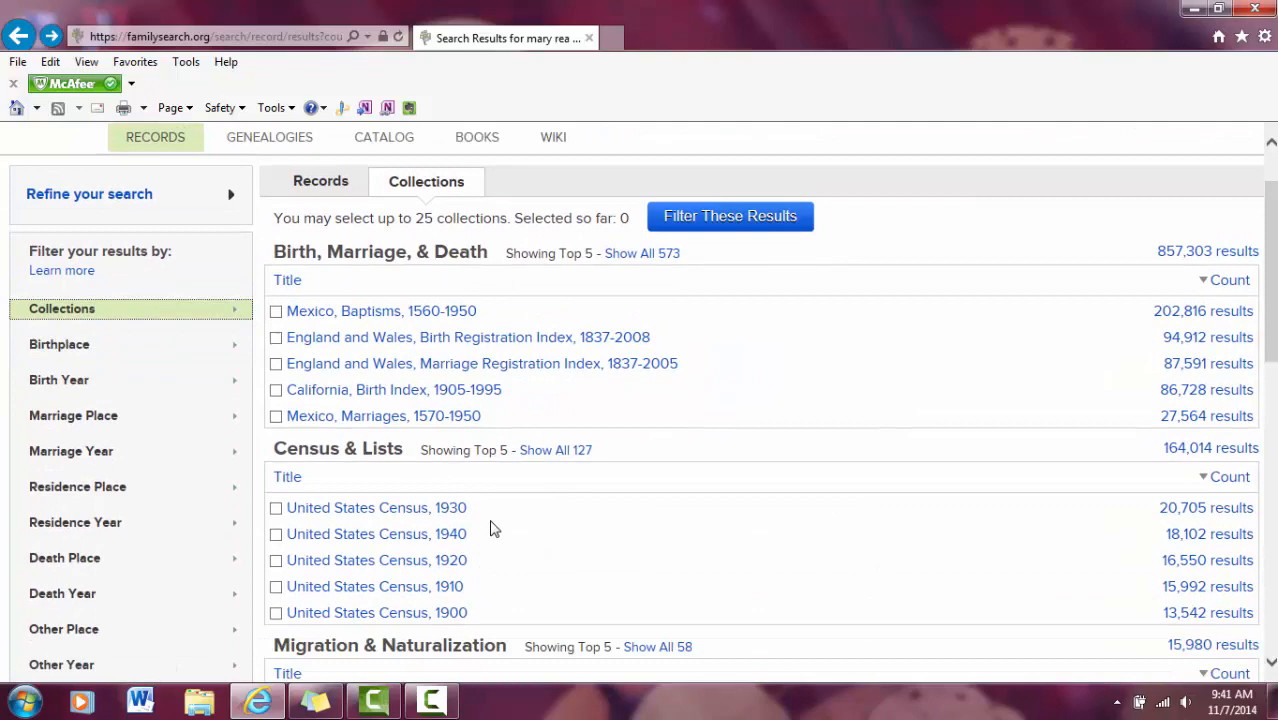
scroll(up, 3)
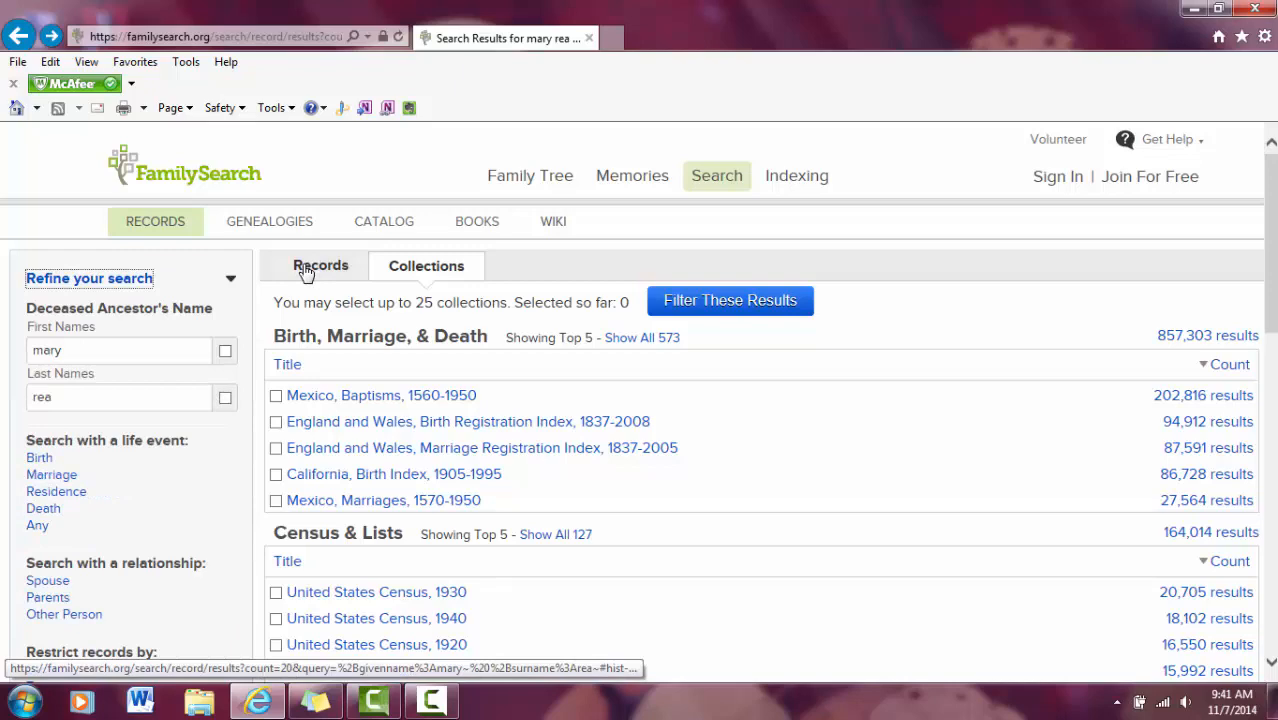
click(320, 264)
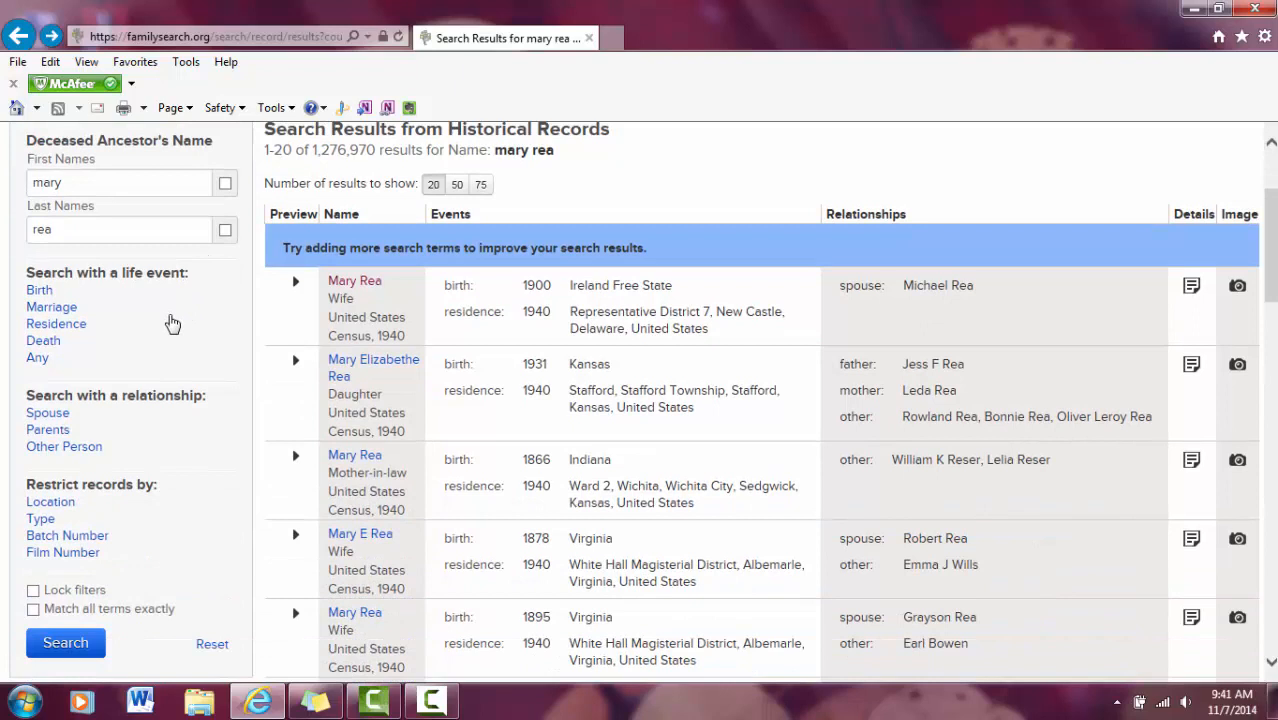
Expand the Birth, Spouse and Other Person refine fields, leaving them empty.
click(40, 290)
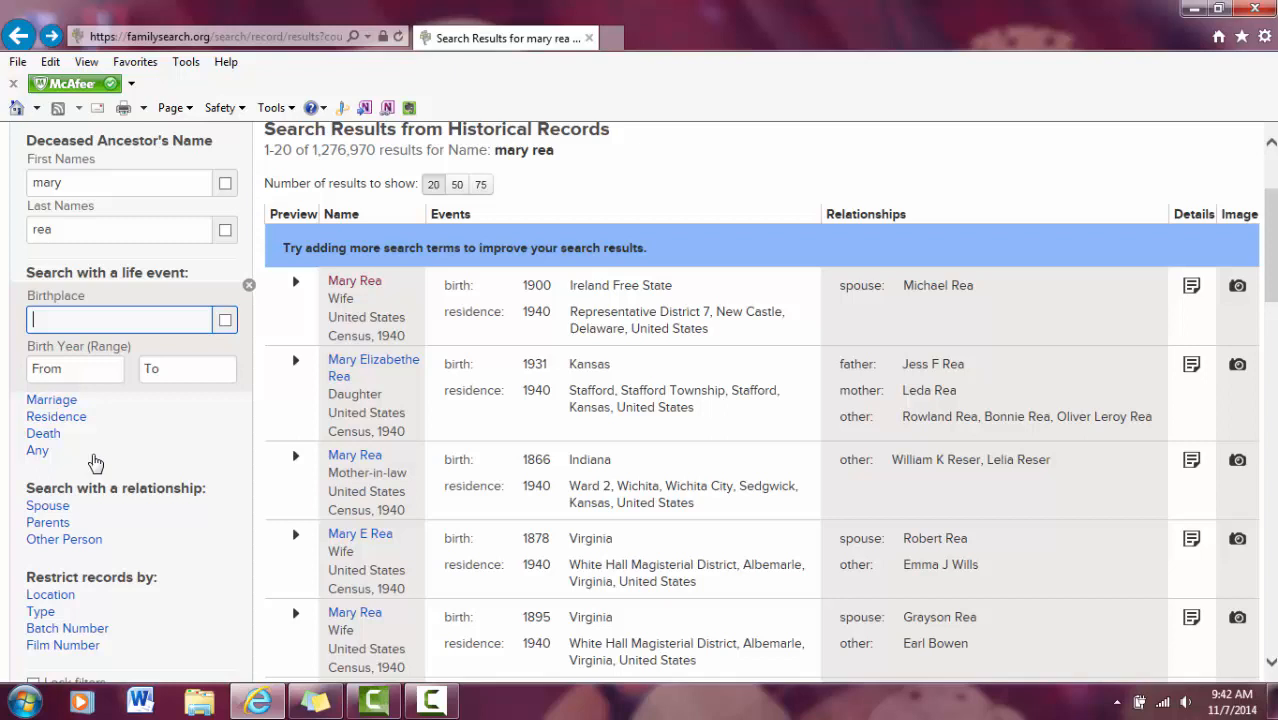
scroll(down, 3)
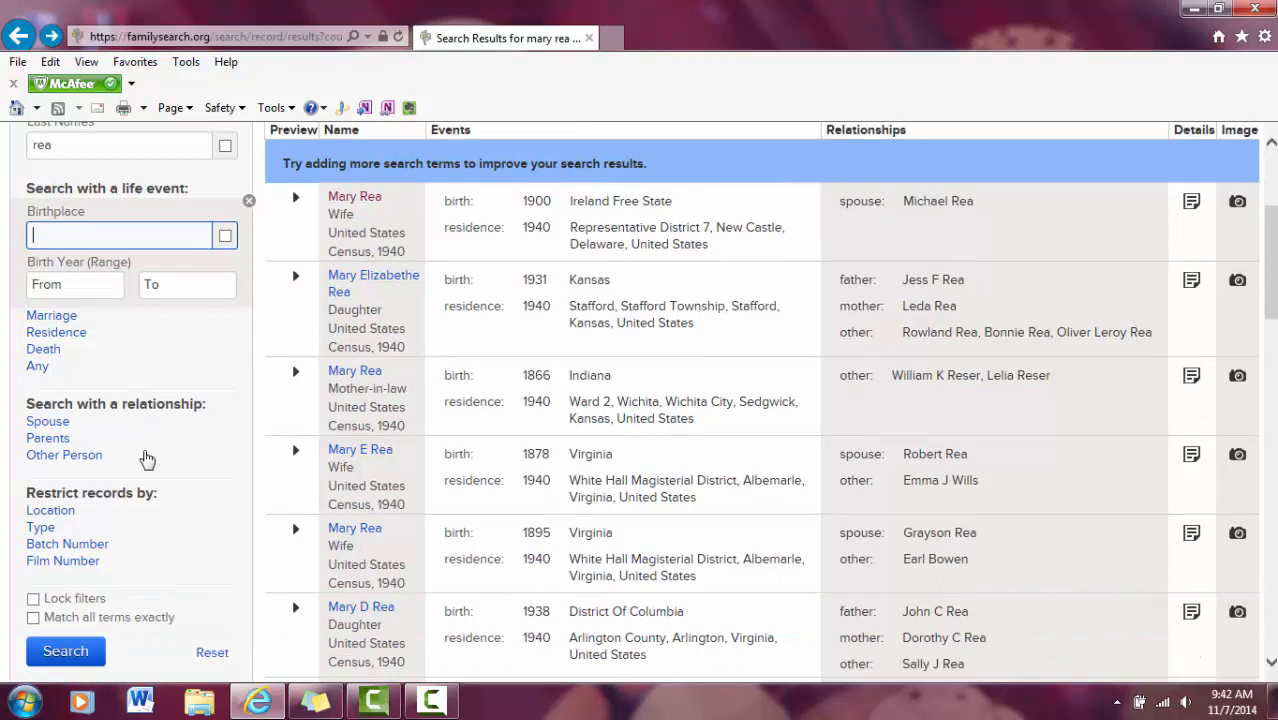
click(48, 420)
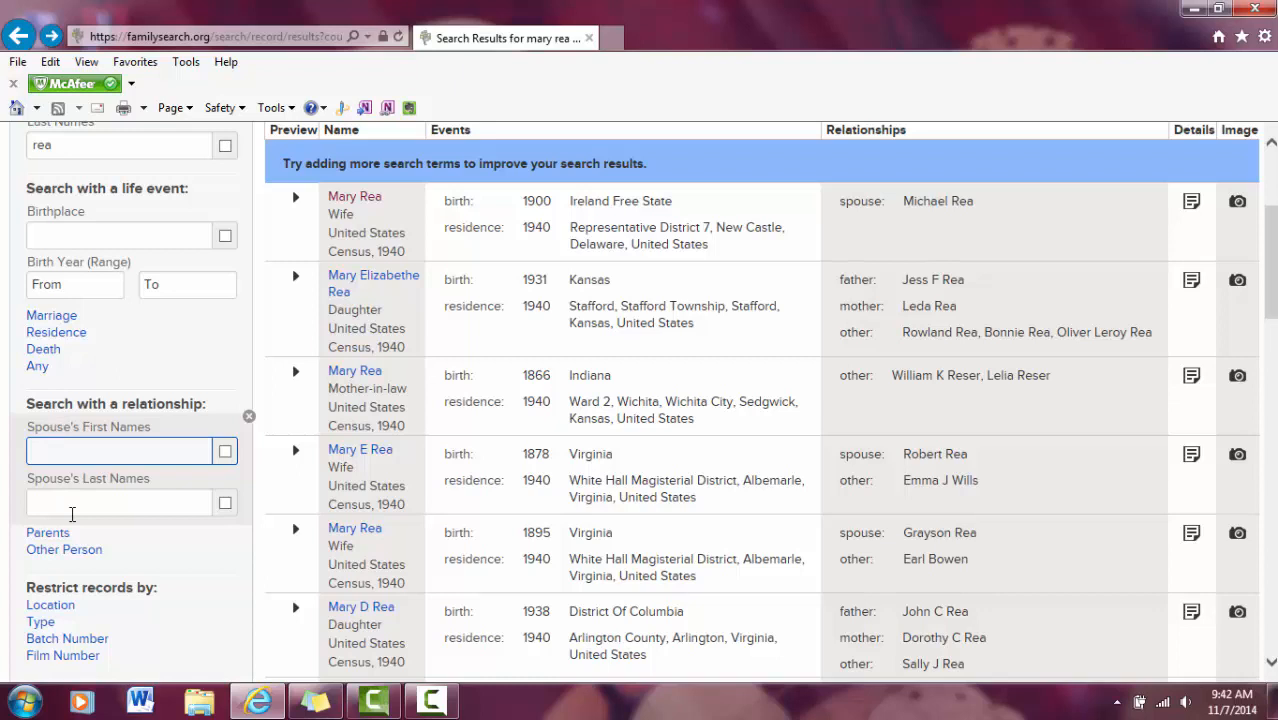
click(64, 548)
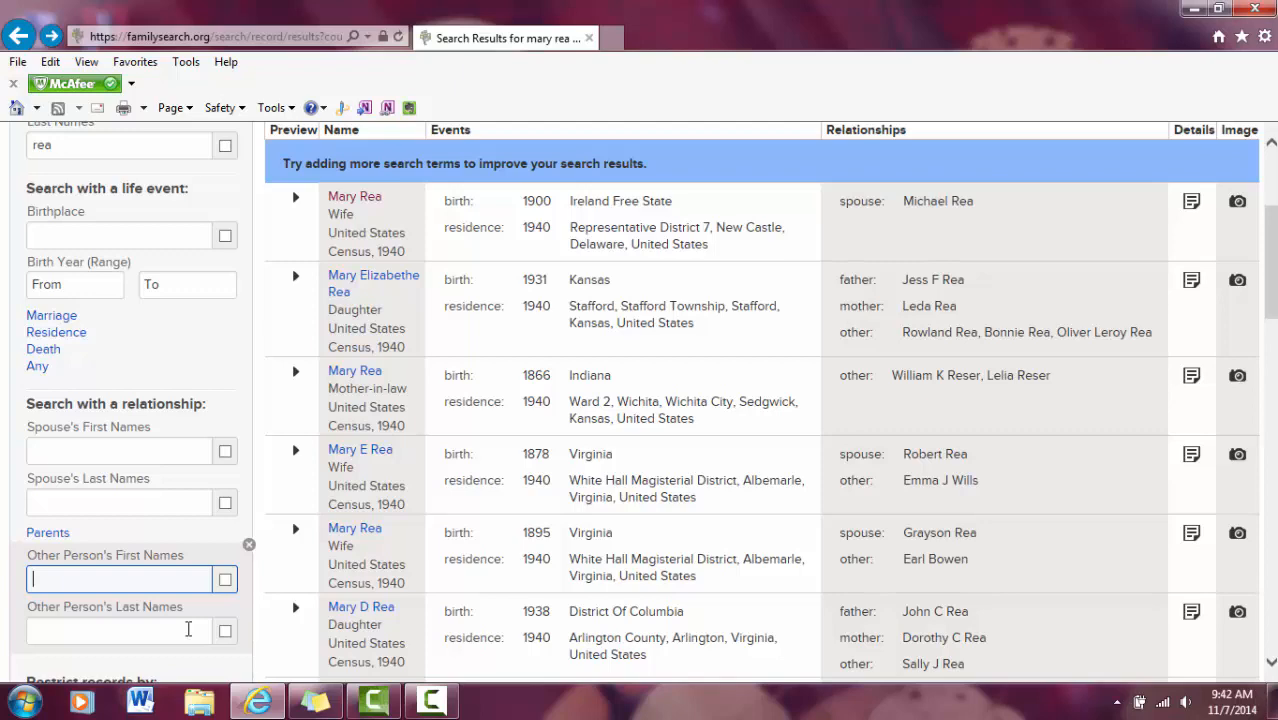
scroll(up, 3)
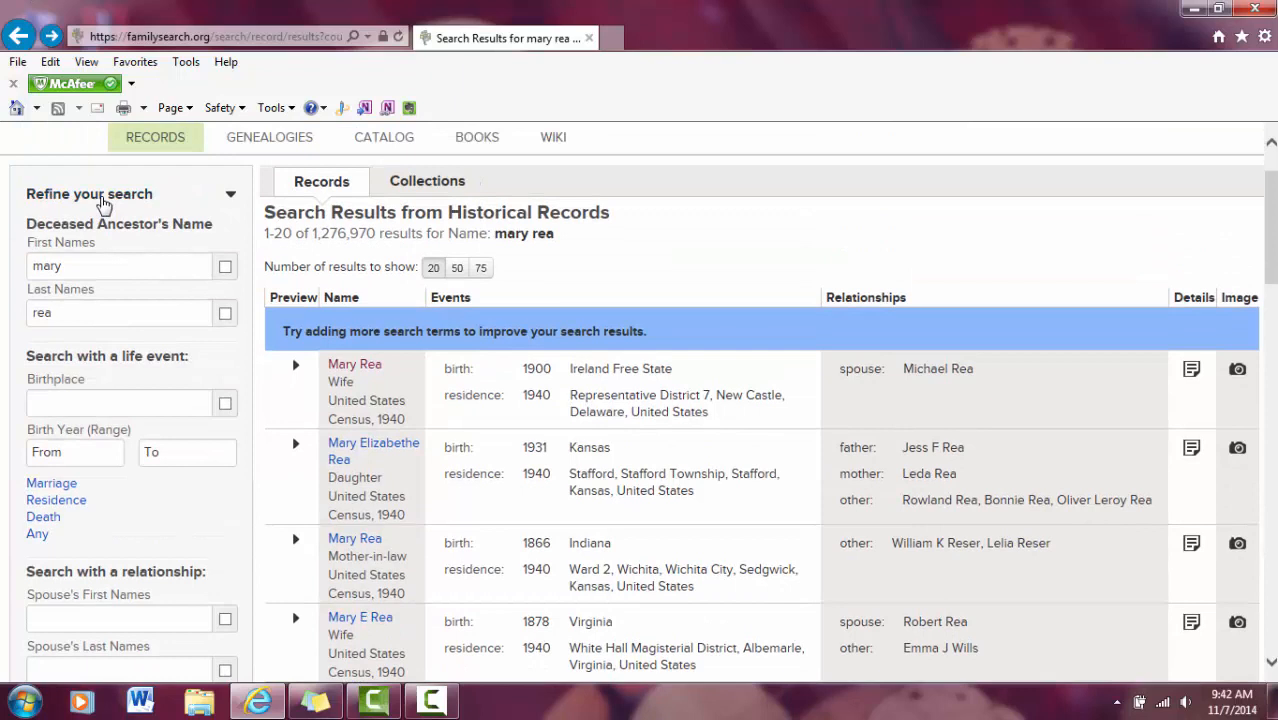